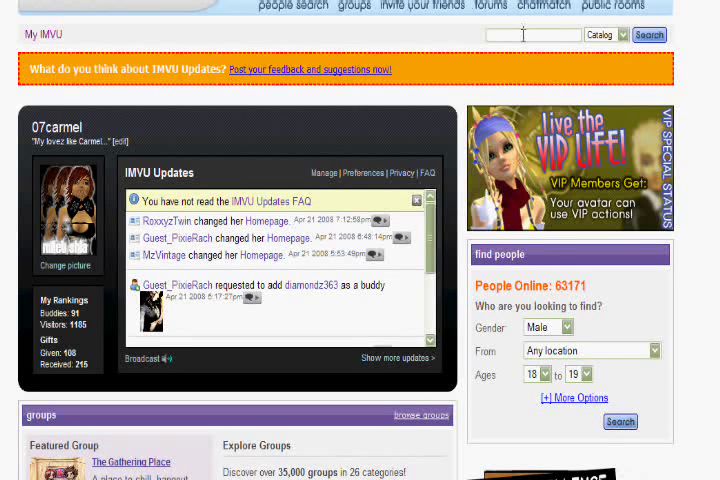
- Enter the creator name 07carmel in the catalog search box via the suggestion list
{"action": "left_click", "coordinate": [528, 34]}
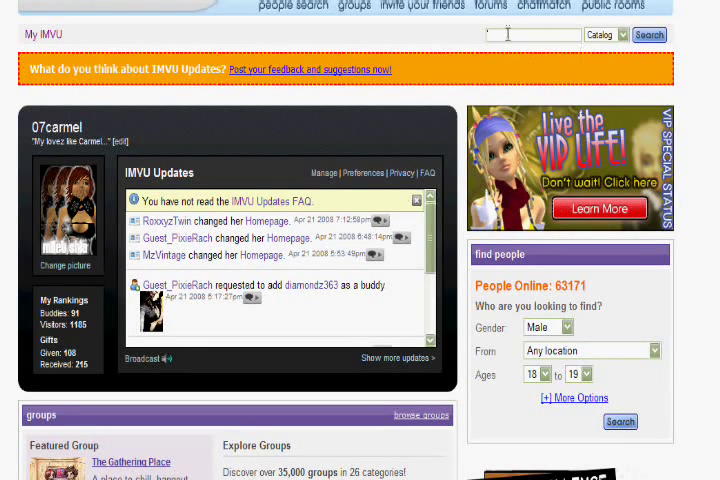
{"action": "type", "text": "07"}
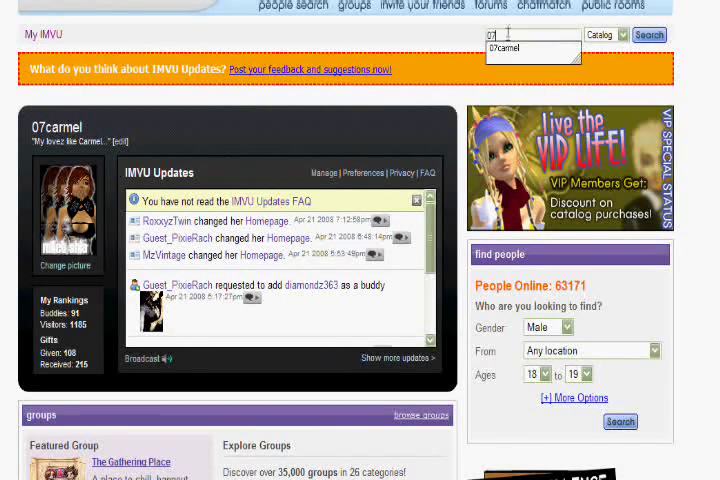
{"action": "left_click", "coordinate": [532, 52]}
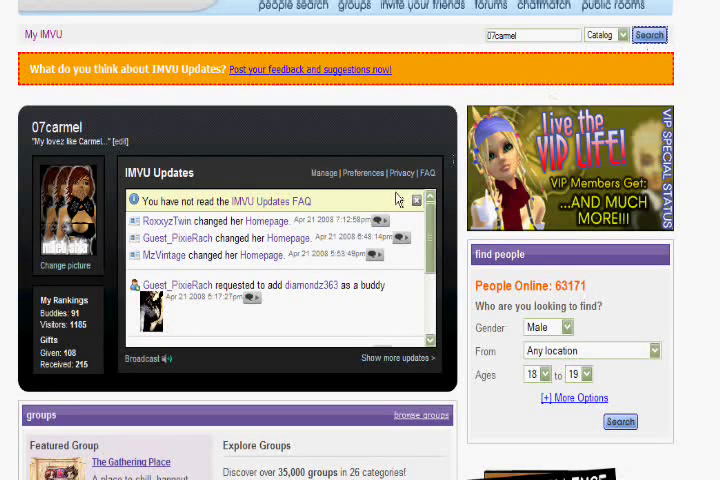
- Search the catalog for '07carmel derivable' to list that creator's derivable products
{"action": "left_click", "coordinate": [648, 34]}
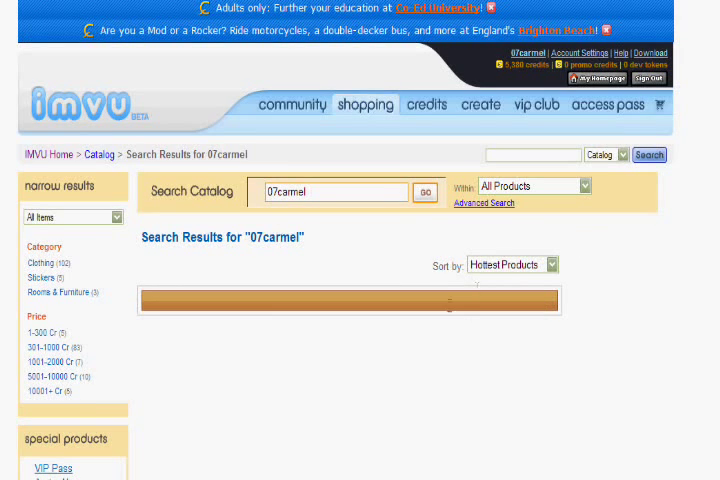
{"action": "mouse_move", "coordinate": [364, 292]}
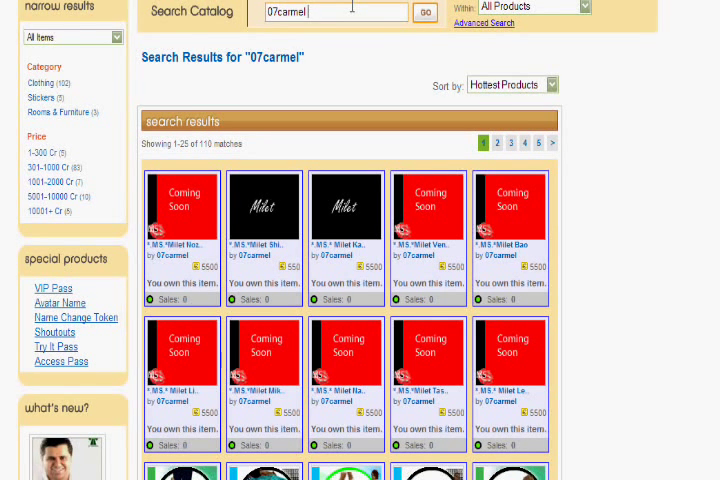
{"action": "type", "text": "derivable"}
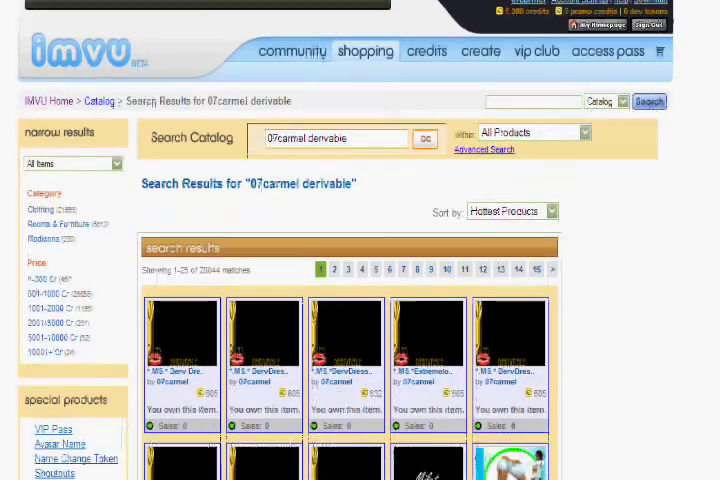
{"action": "scroll", "scroll_direction": "down", "scroll_amount": 3}
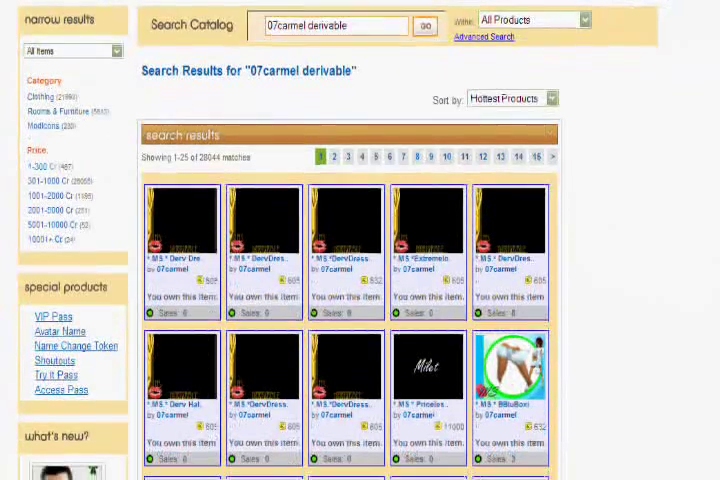
{"action": "scroll", "scroll_direction": "down", "scroll_amount": 3}
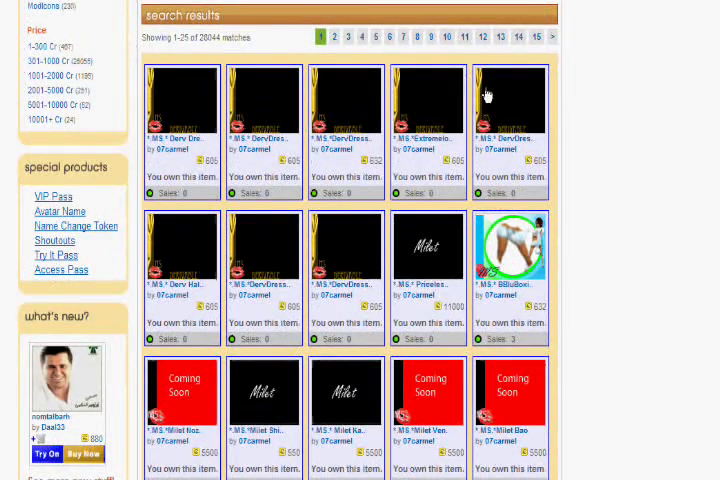
{"action": "mouse_move", "coordinate": [252, 104]}
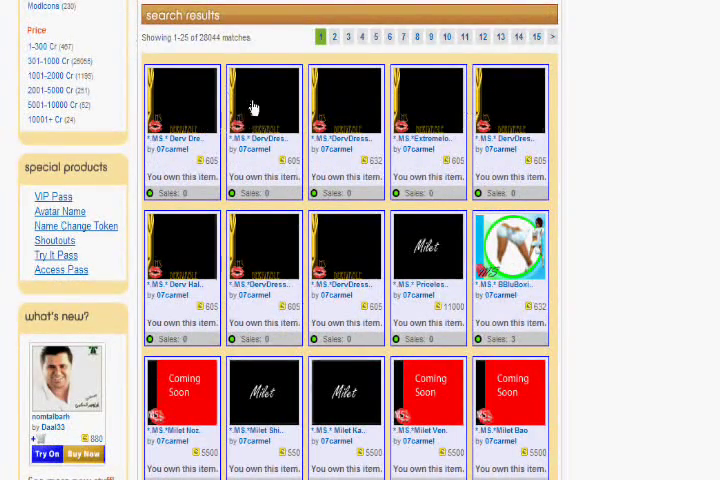
{"action": "mouse_move", "coordinate": [256, 130]}
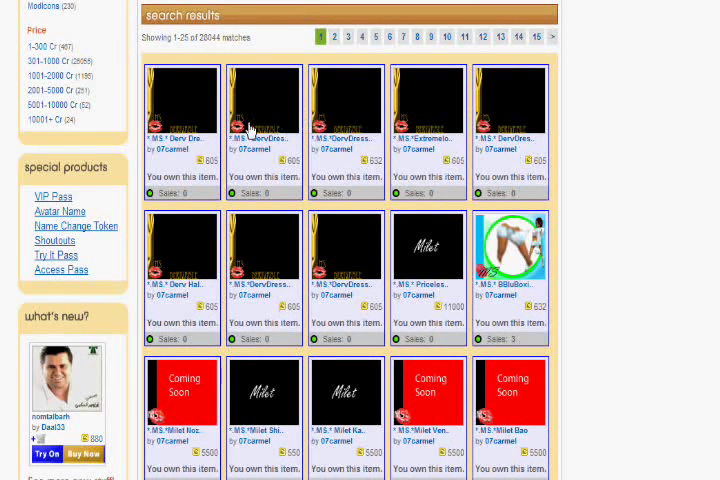
{"action": "mouse_move", "coordinate": [264, 136]}
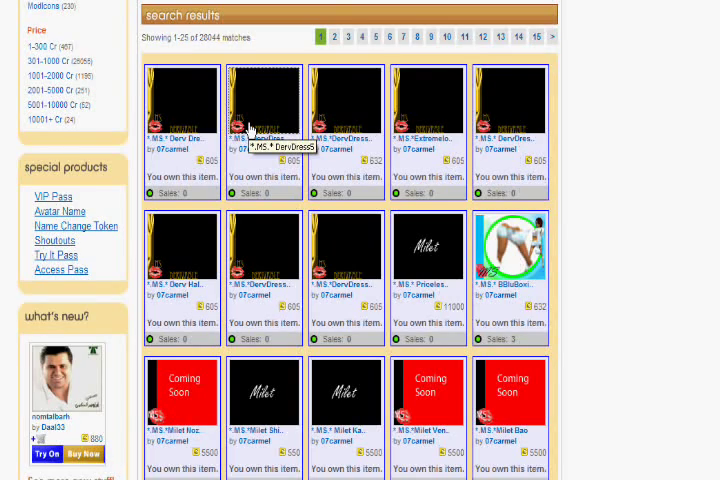
- From the DervDress5 product page, choose Derive from product under Creator Tools
{"action": "left_click", "coordinate": [264, 100]}
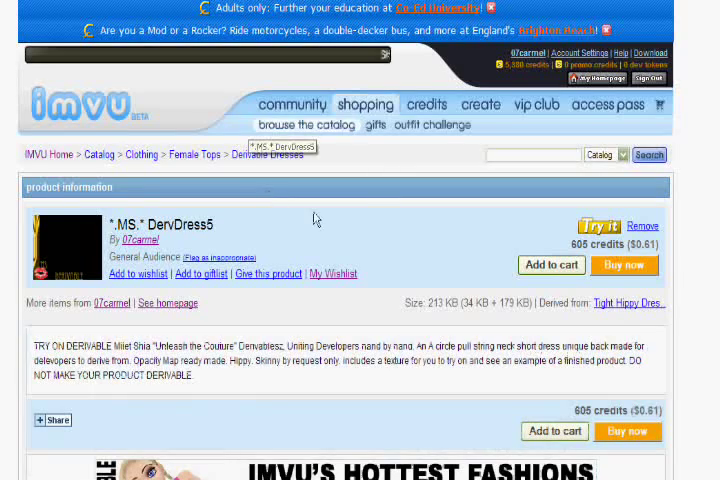
{"action": "scroll", "scroll_direction": "down", "scroll_amount": 3}
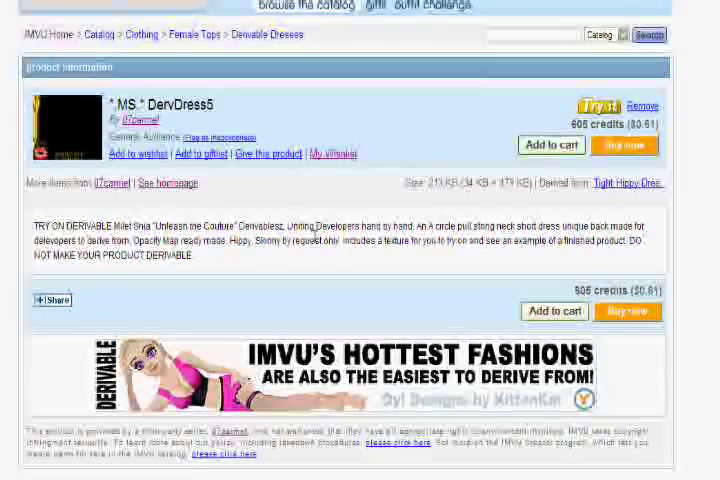
{"action": "scroll", "scroll_direction": "down", "scroll_amount": 3}
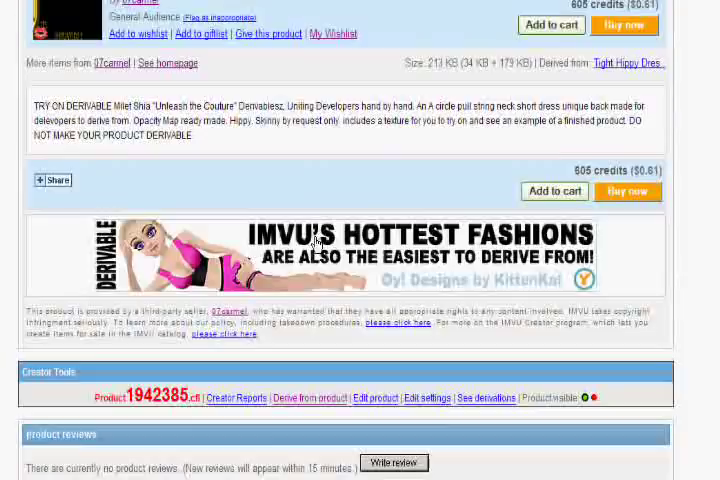
{"action": "scroll", "scroll_direction": "down", "scroll_amount": 3}
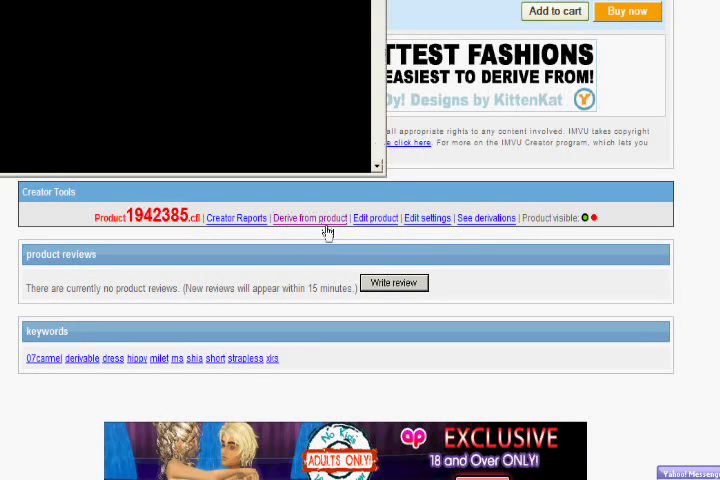
{"action": "left_click", "coordinate": [312, 216]}
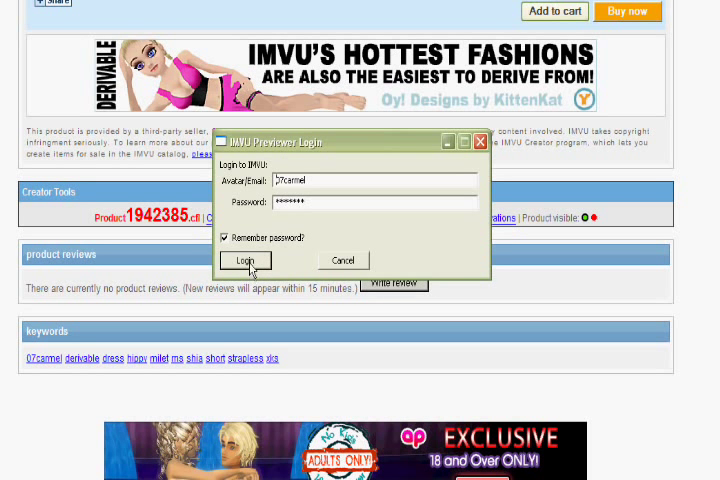
- Log in to IMVU Previewer and load DervDress5 onto the avatar for deriving
{"action": "left_click", "coordinate": [244, 260]}
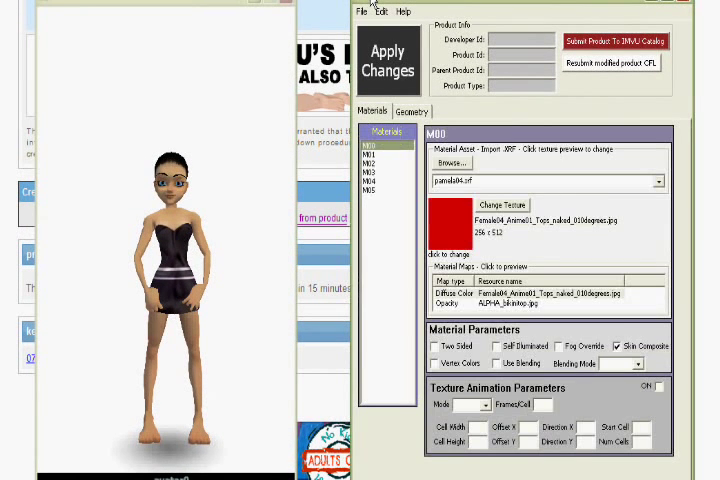
{"action": "left_click", "coordinate": [440, 112]}
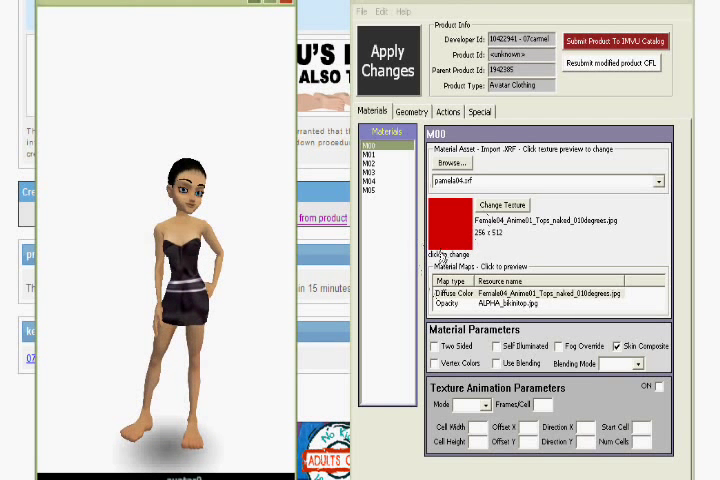
- Replace the top material's texture with the dressSkulllace image file
{"action": "left_click", "coordinate": [452, 164]}
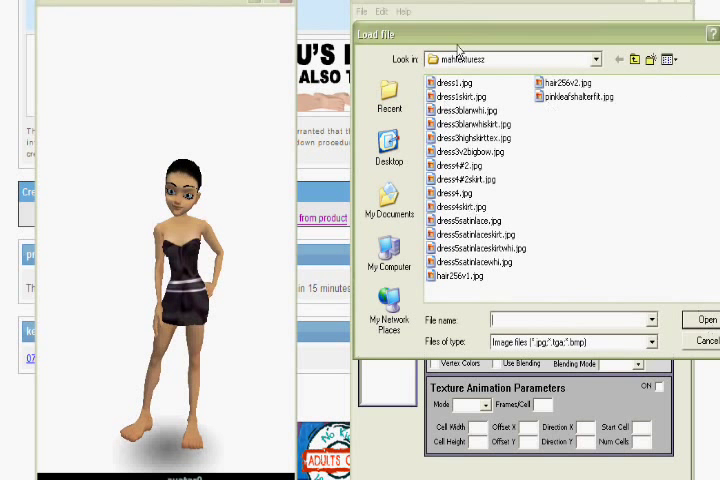
{"action": "mouse_move", "coordinate": [556, 56]}
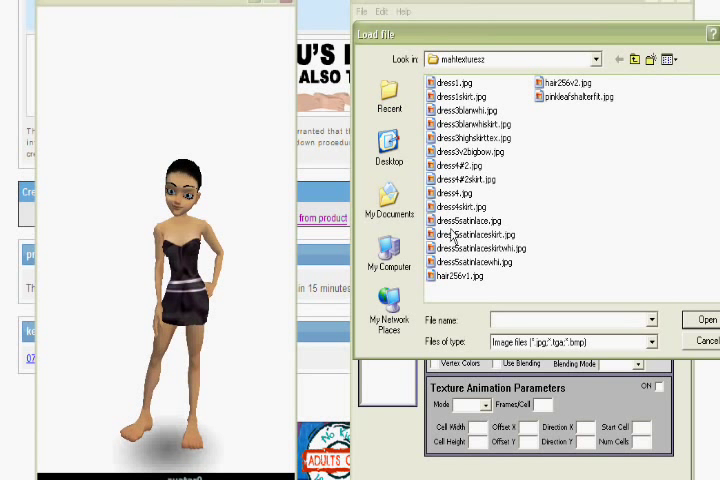
{"action": "left_click", "coordinate": [470, 220]}
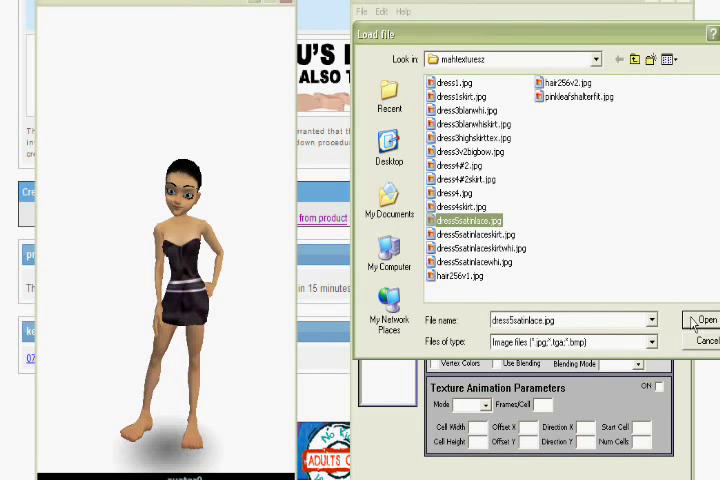
{"action": "left_click", "coordinate": [704, 320]}
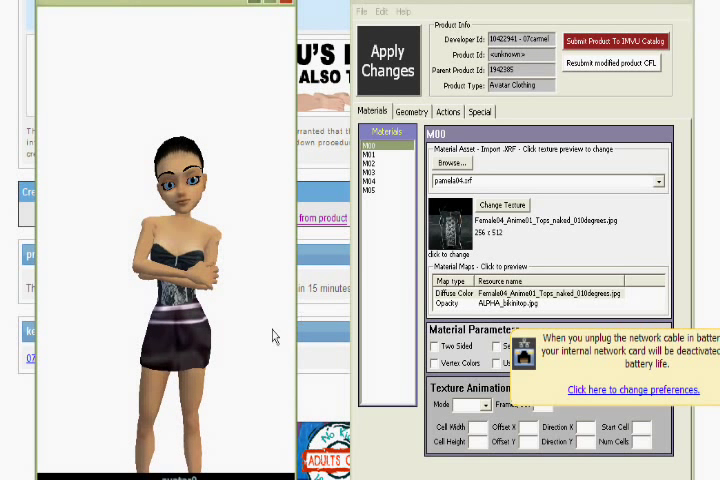
{"action": "mouse_move", "coordinate": [616, 328]}
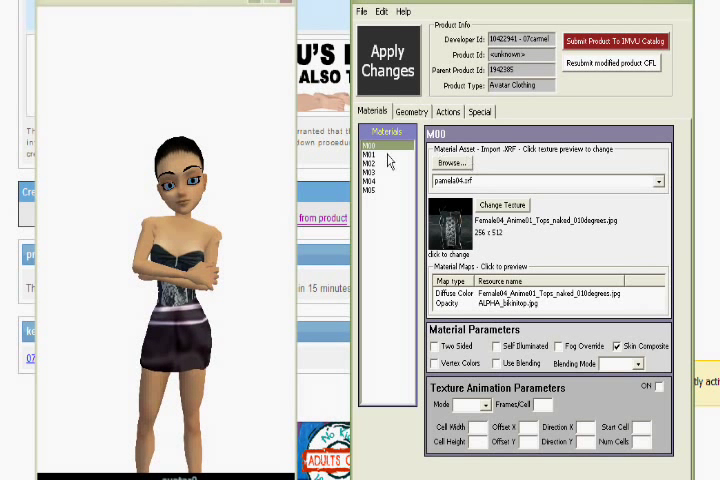
- Select skirt material M01 and start changing its texture to the lace image
{"action": "left_click", "coordinate": [376, 156]}
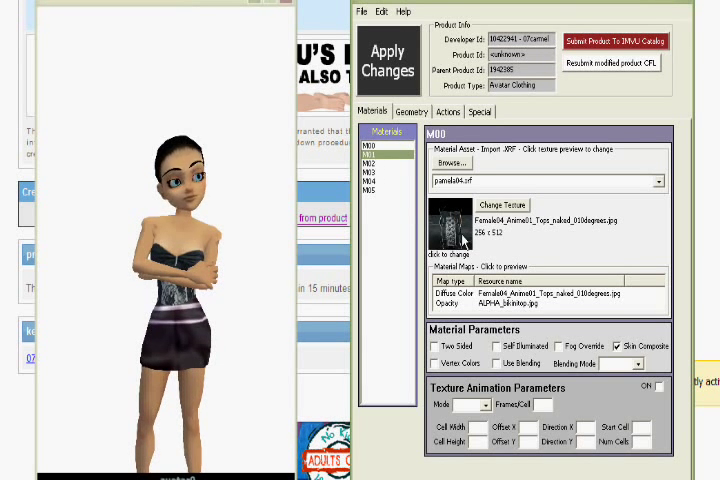
{"action": "left_click", "coordinate": [370, 168]}
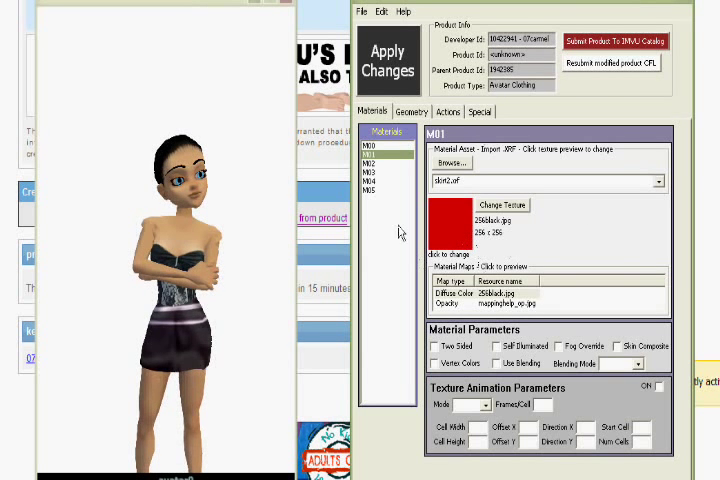
{"action": "left_click", "coordinate": [452, 164]}
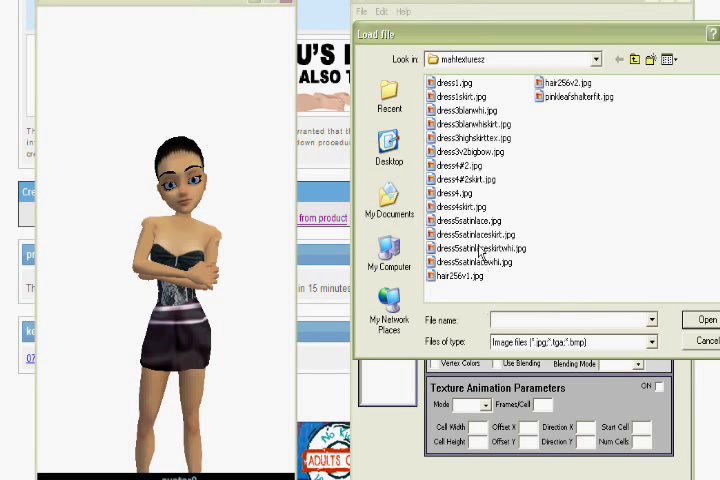
{"action": "mouse_move", "coordinate": [478, 252]}
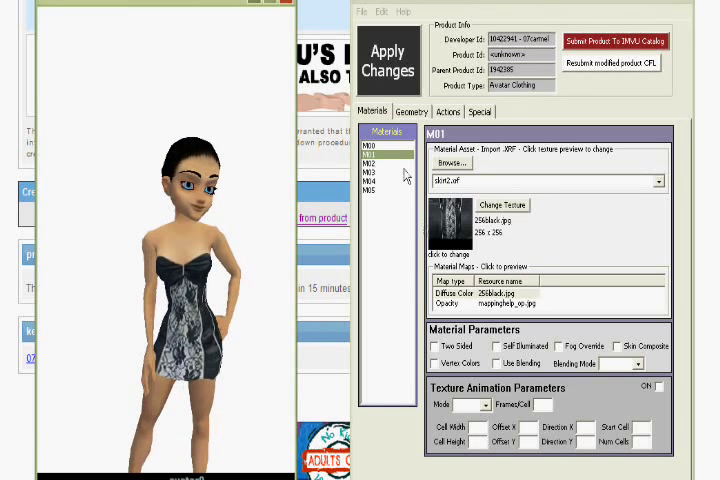
- Use File > Save to save the derived dress as a product file in the Products folder
{"action": "left_click", "coordinate": [360, 12]}
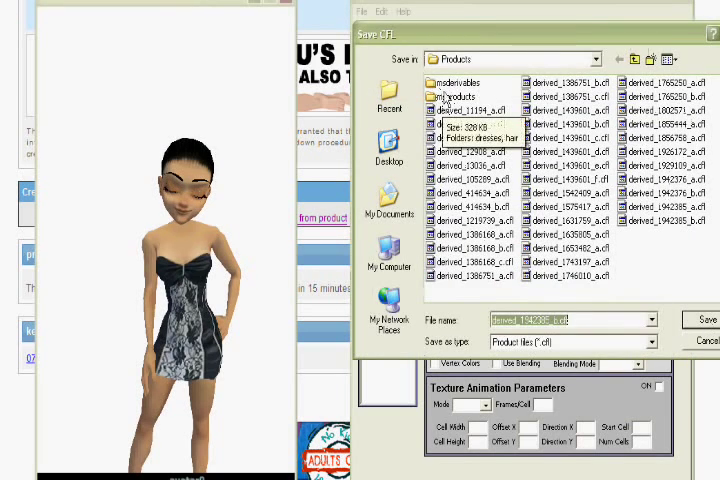
{"action": "double_click", "coordinate": [458, 96]}
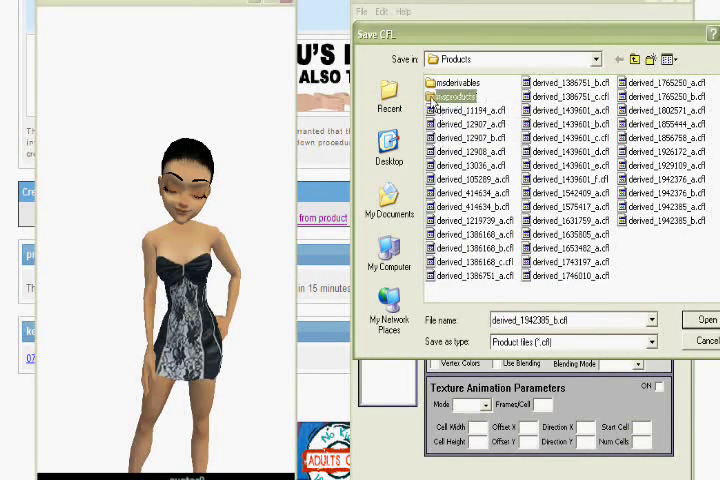